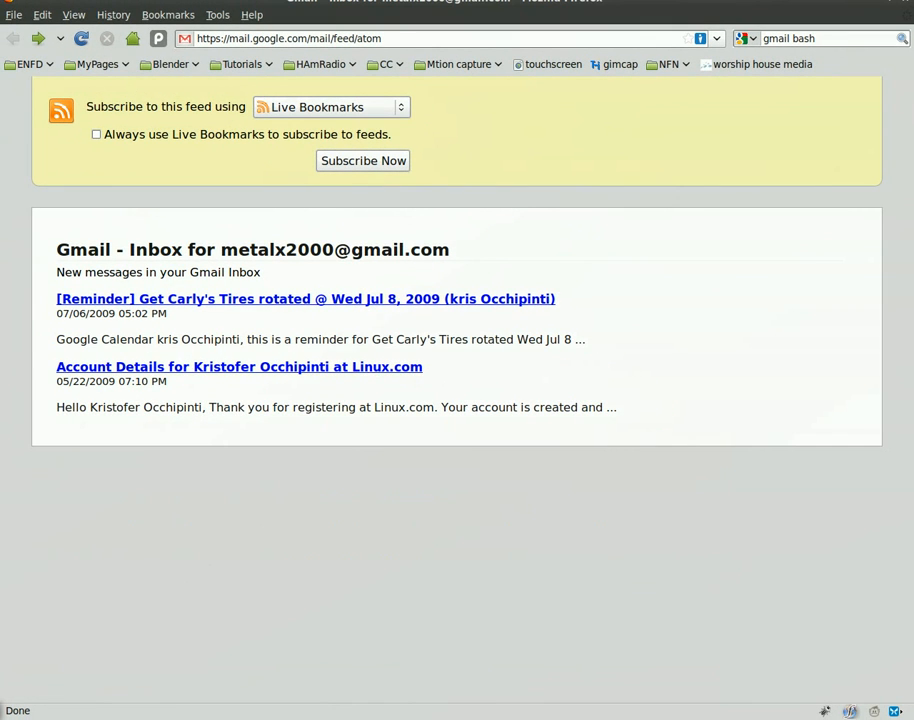
mouse_move(188, 328)
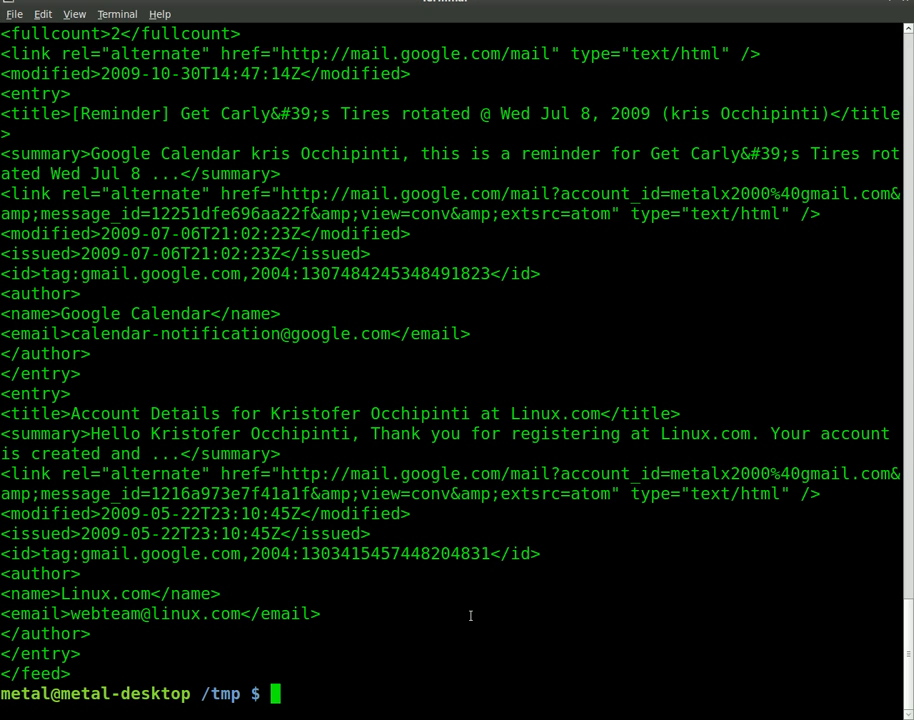
- Type the example email subject 'mycommand:ls' at the bash prompt
text(command)
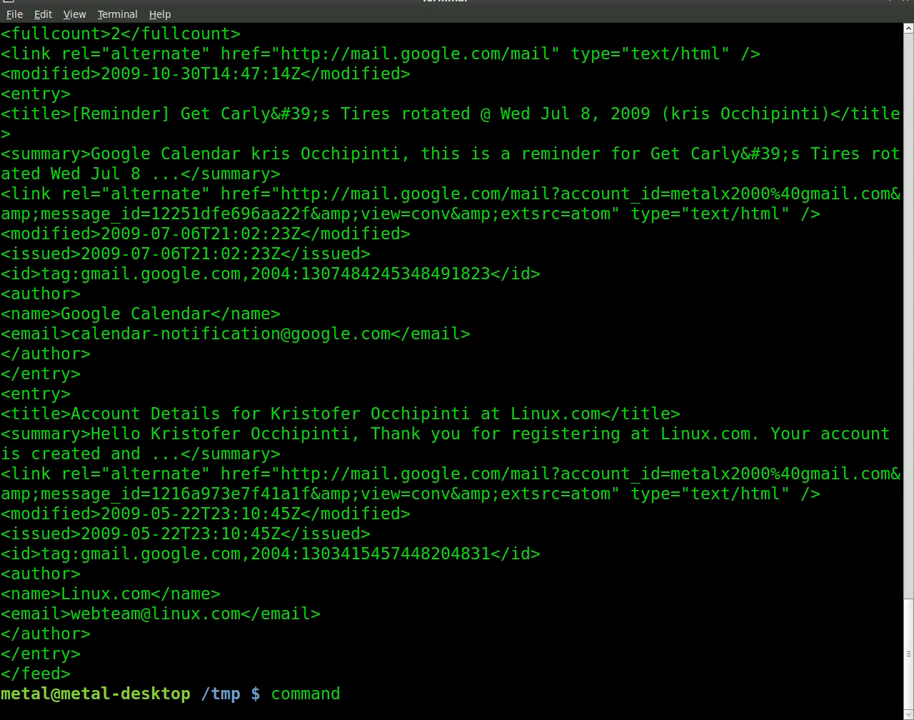
text(my)
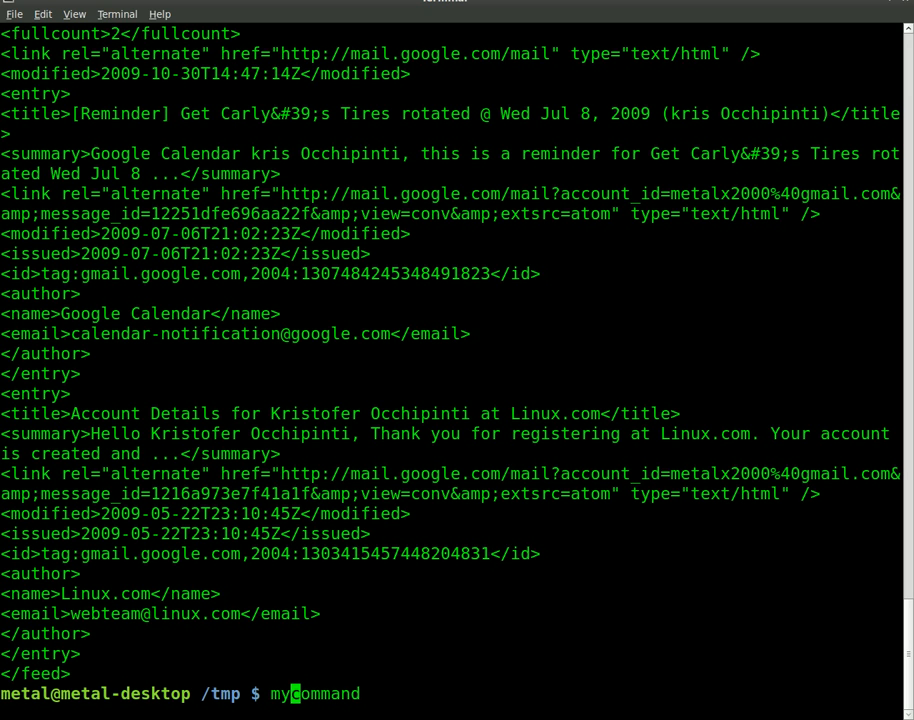
text(:)
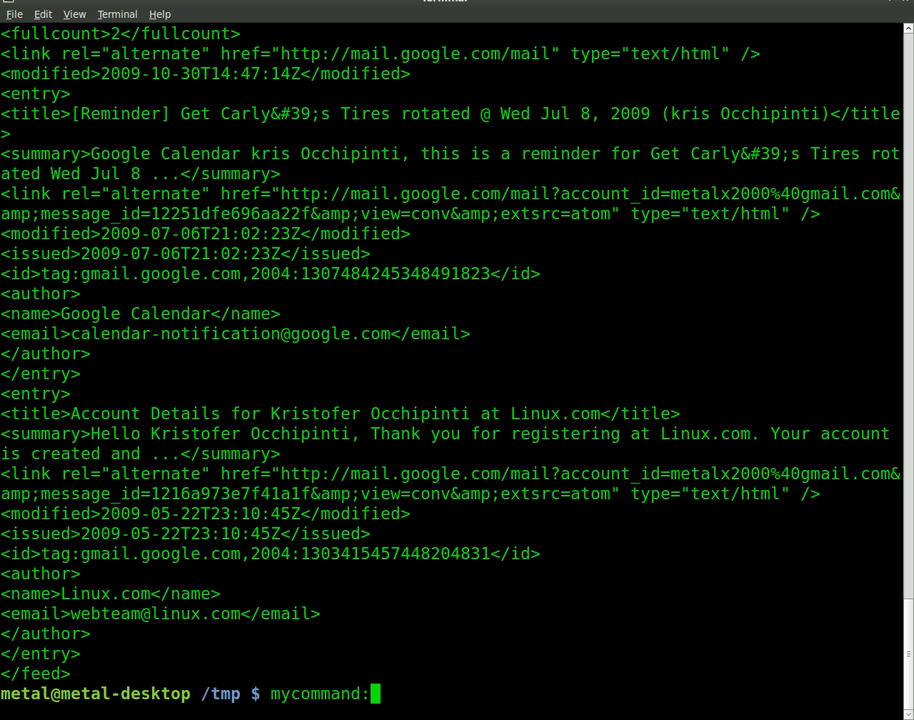
text(ls)
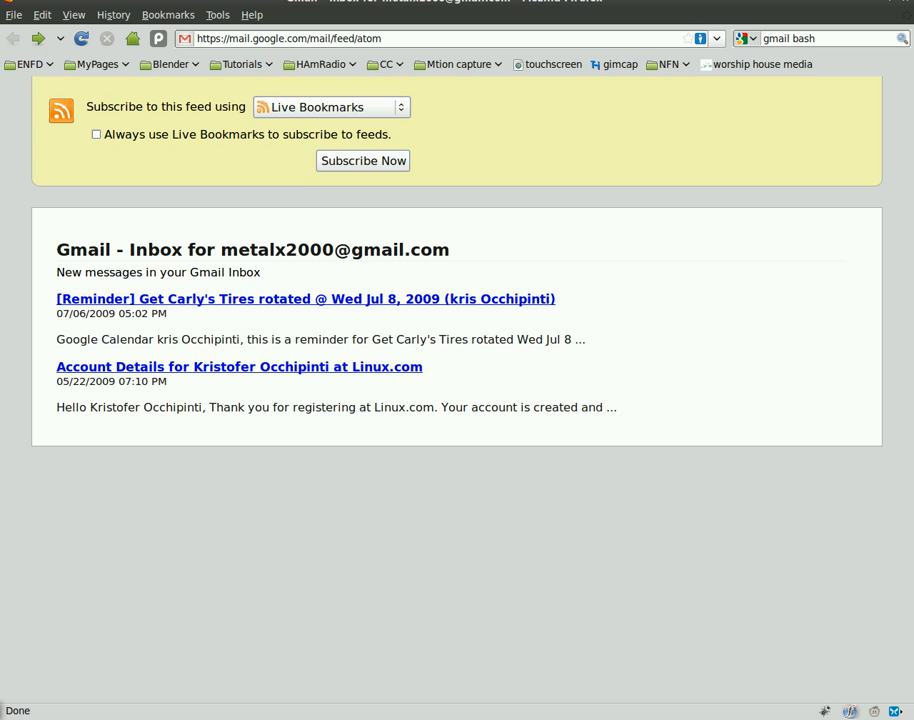
- Reload the Gmail atom feed so the new 'mycommand:ls' message appears
click(81, 38)
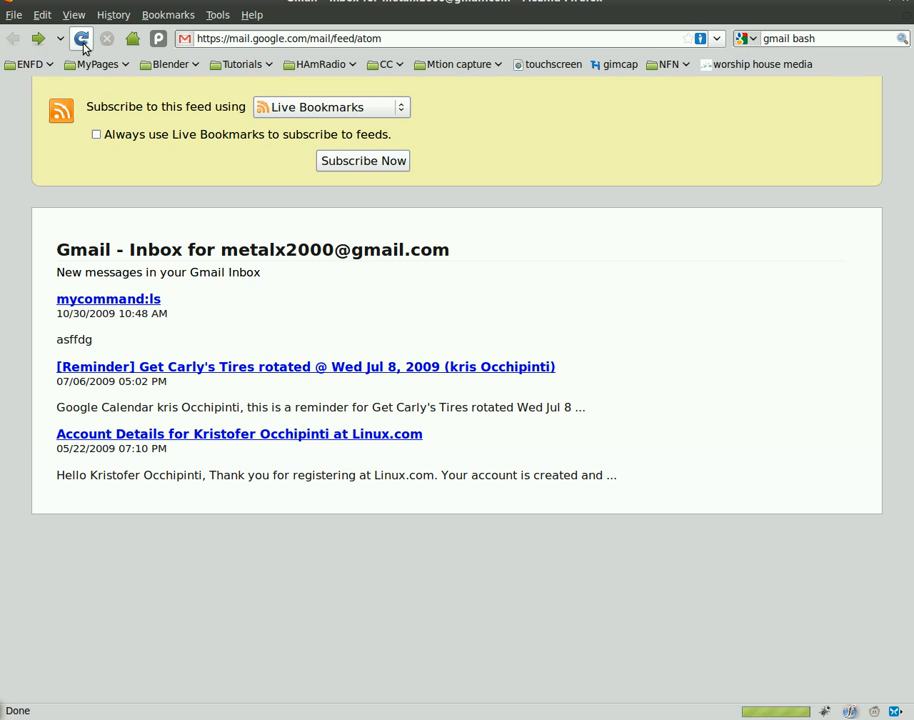
click(81, 38)
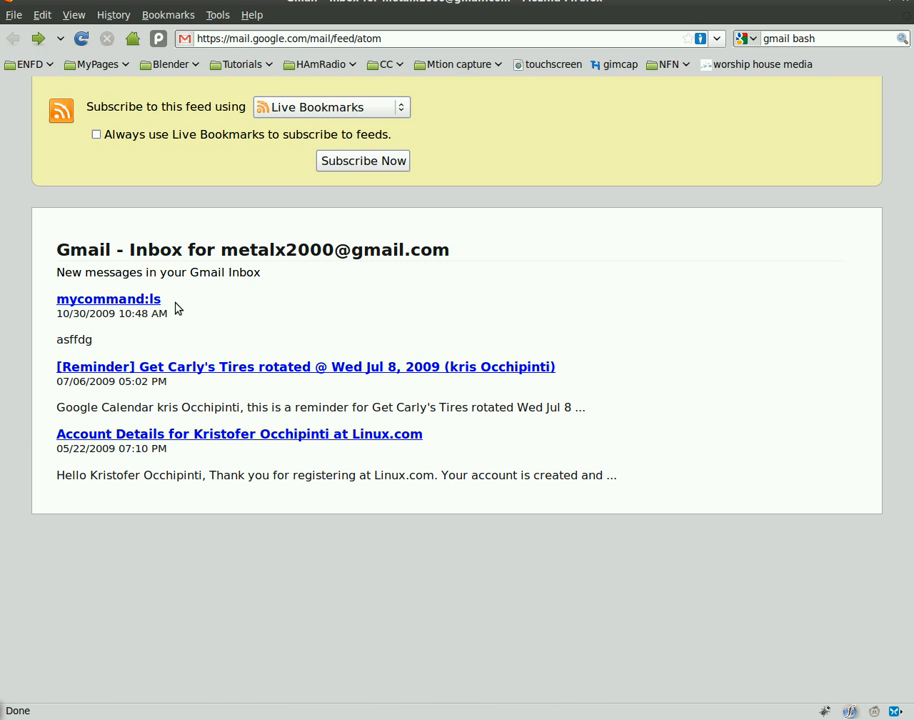
mouse_move(108, 305)
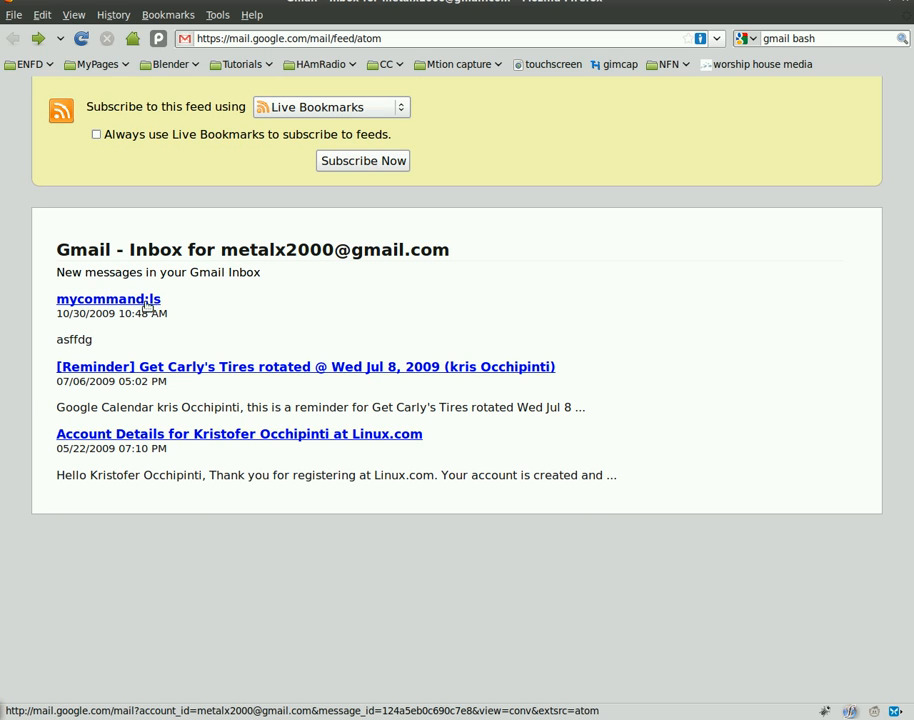
mouse_move(247, 318)
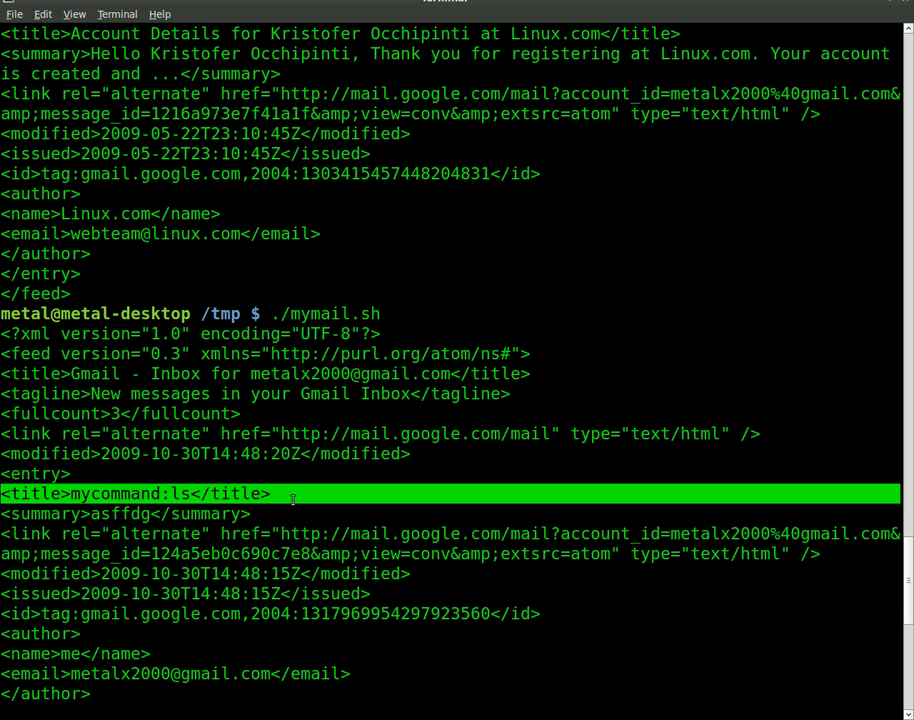
mouse_move(200, 494)
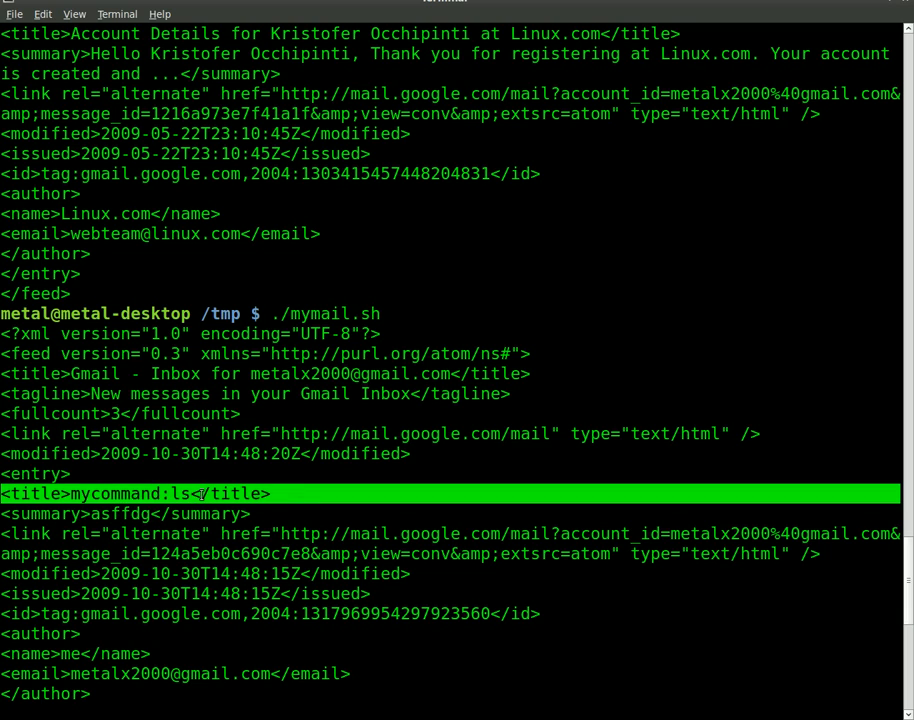
- Run ./mymail.sh piped through grep "mycommand:" to show only that title line
scroll(down, 3)
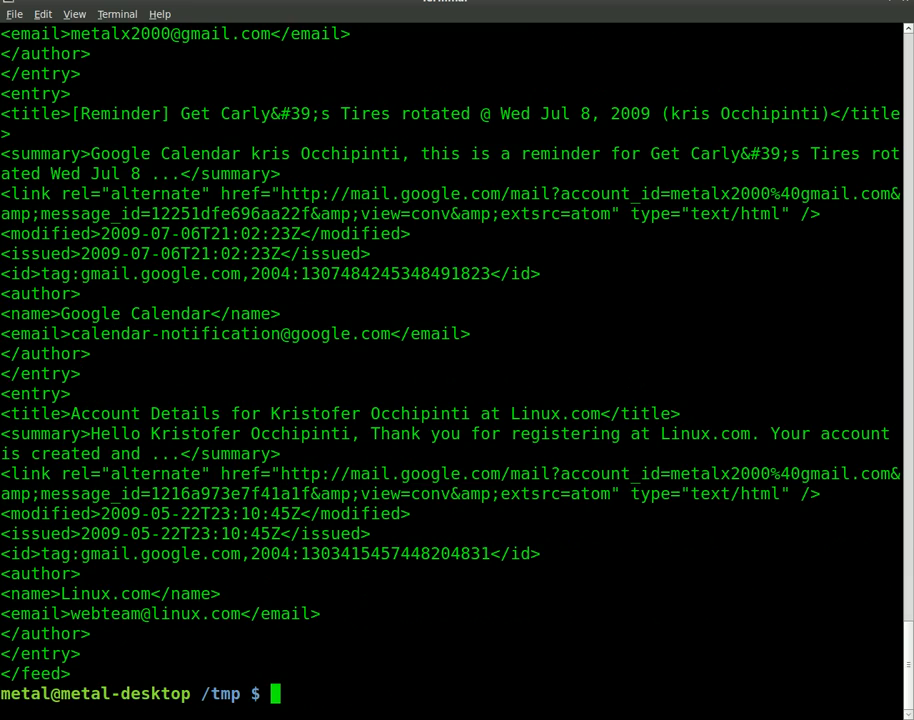
text(./mymail.sh)
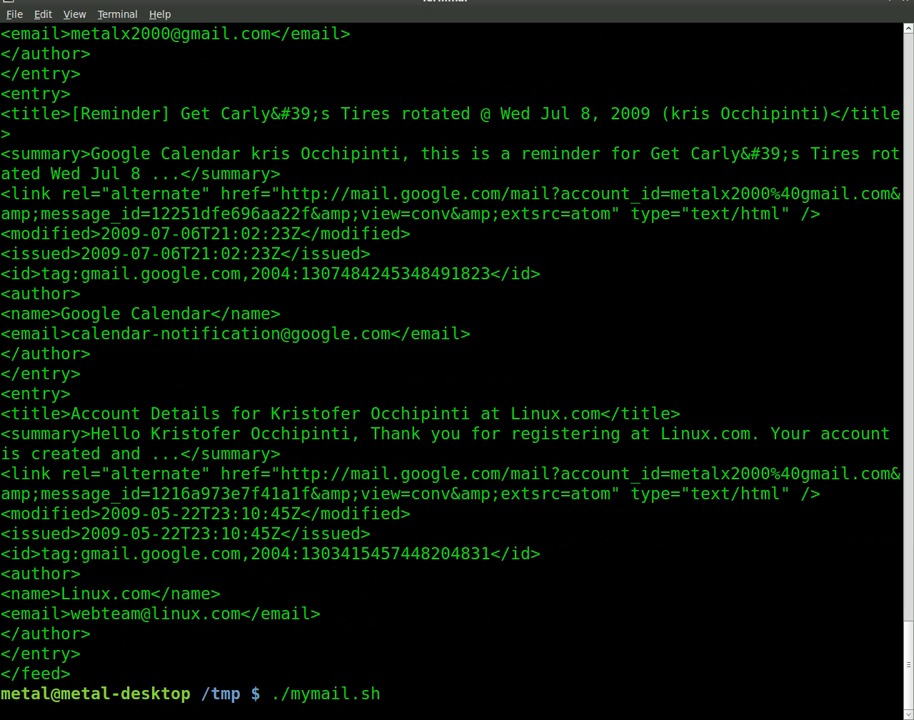
text(|gre)
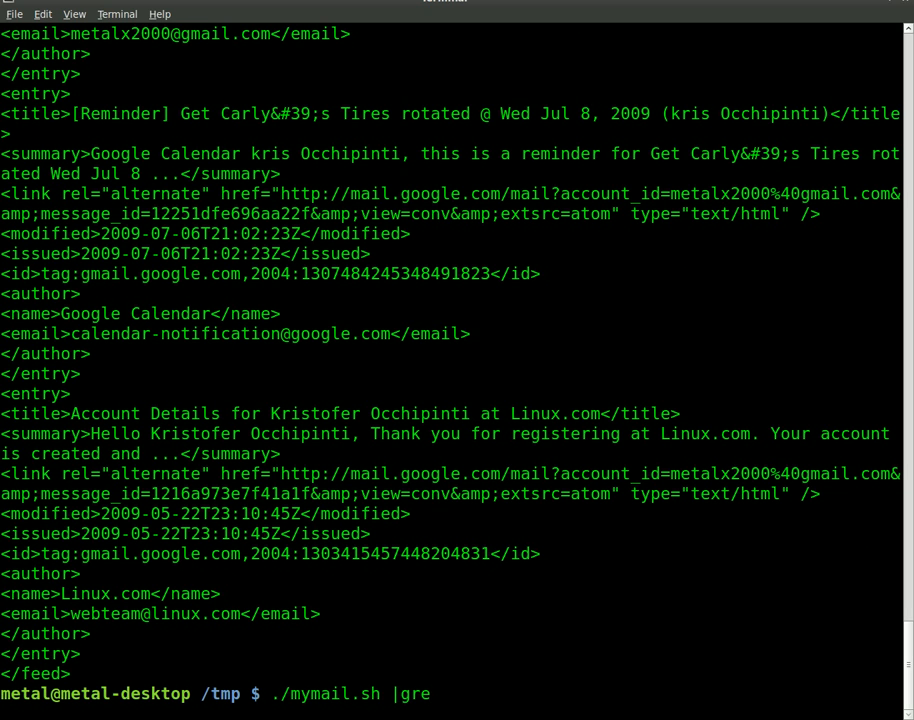
text(p com)
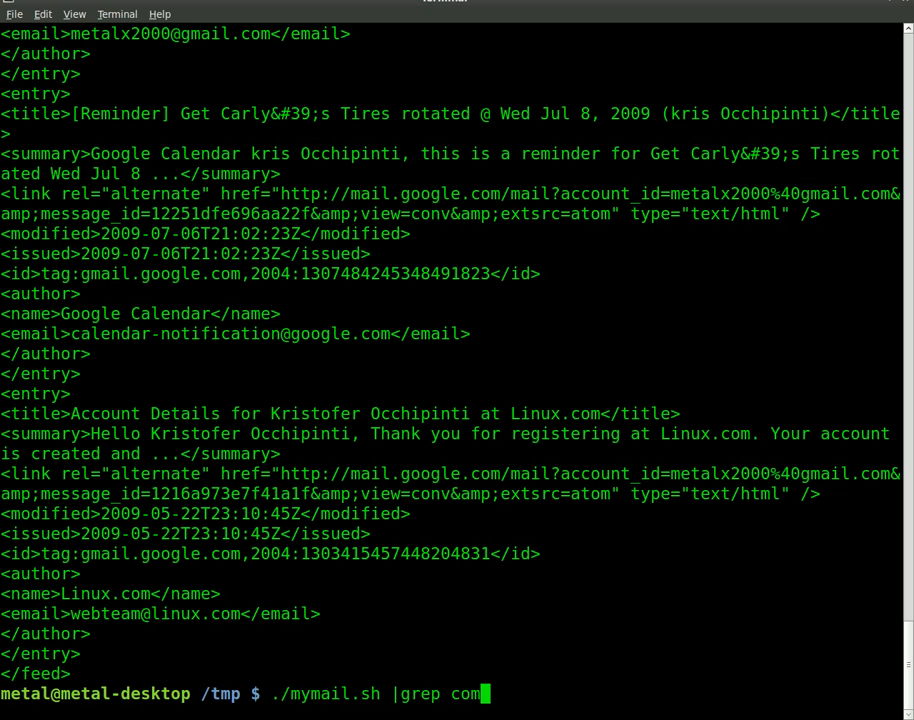
text(mand)
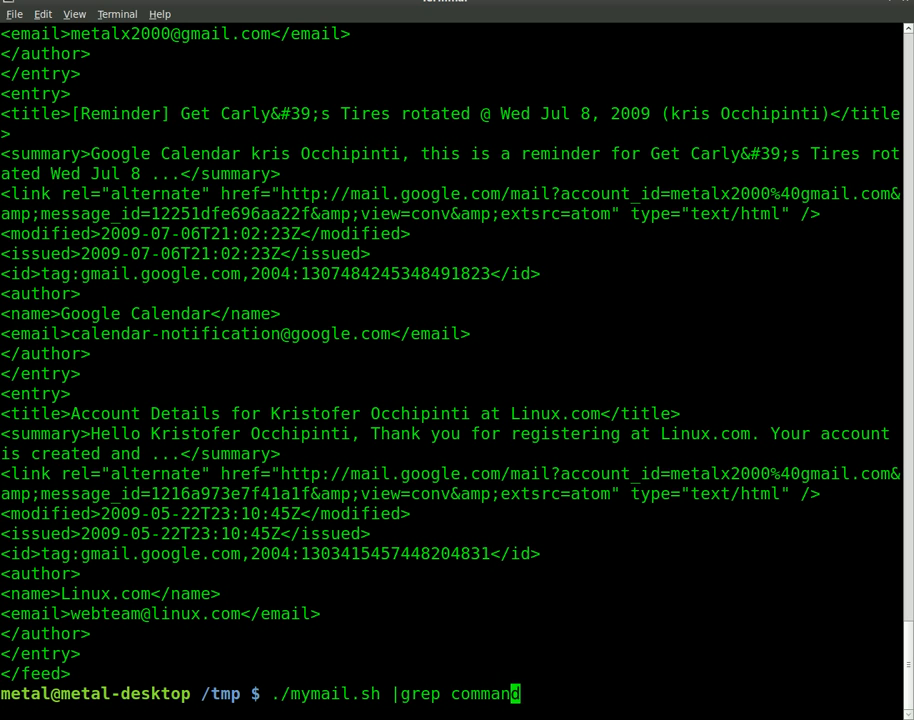
text("my)
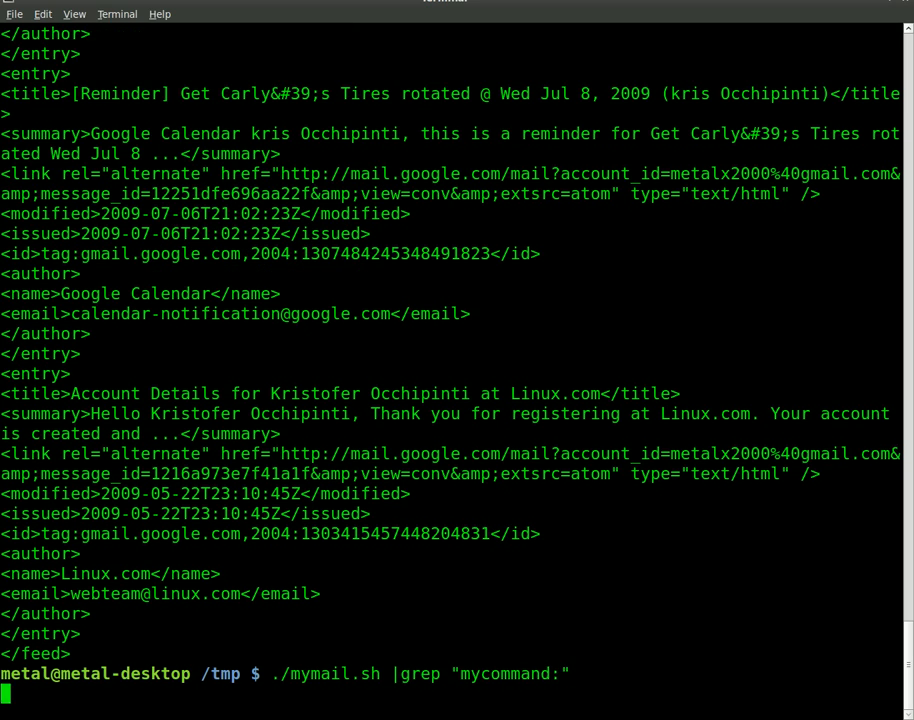
key(Return)
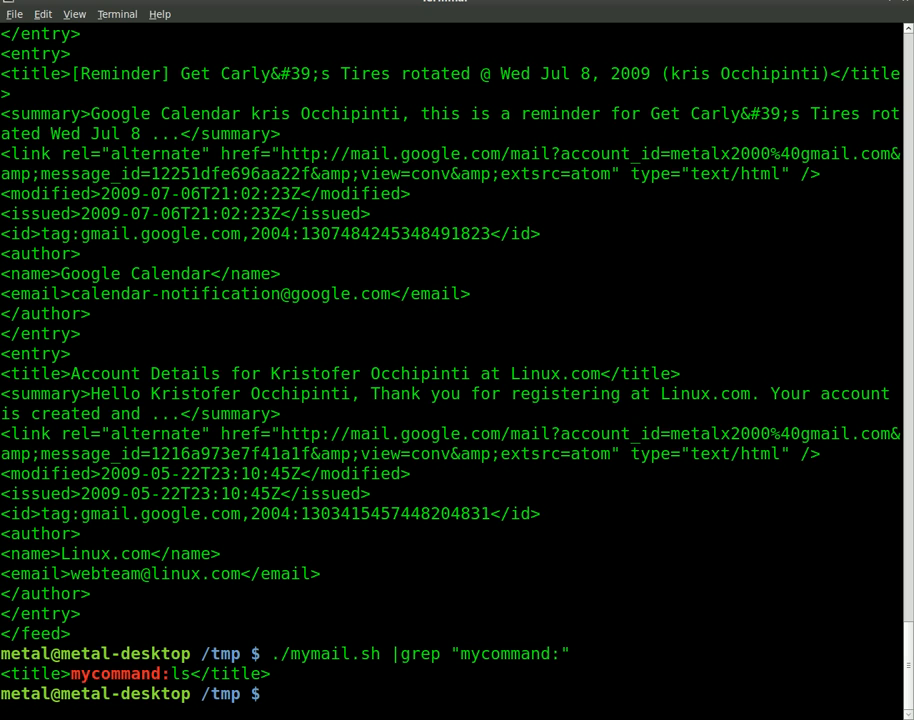
- Add cut -d\: -f2 to the pipeline, printing 'ls</title>' after the colon
text(./mymail.sh |grep "mycommand:"|)
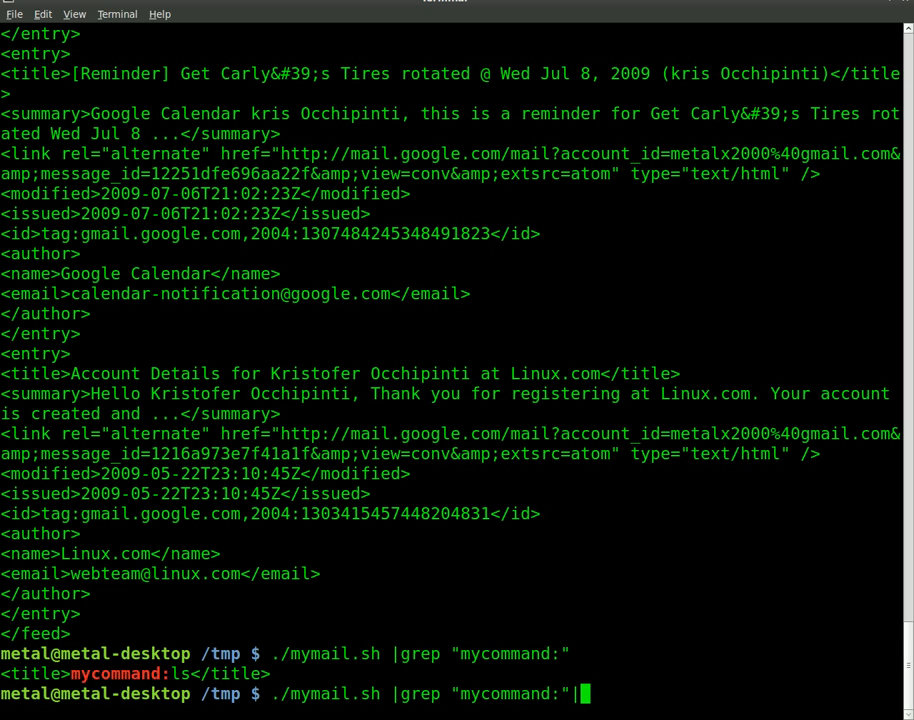
text(cut -)
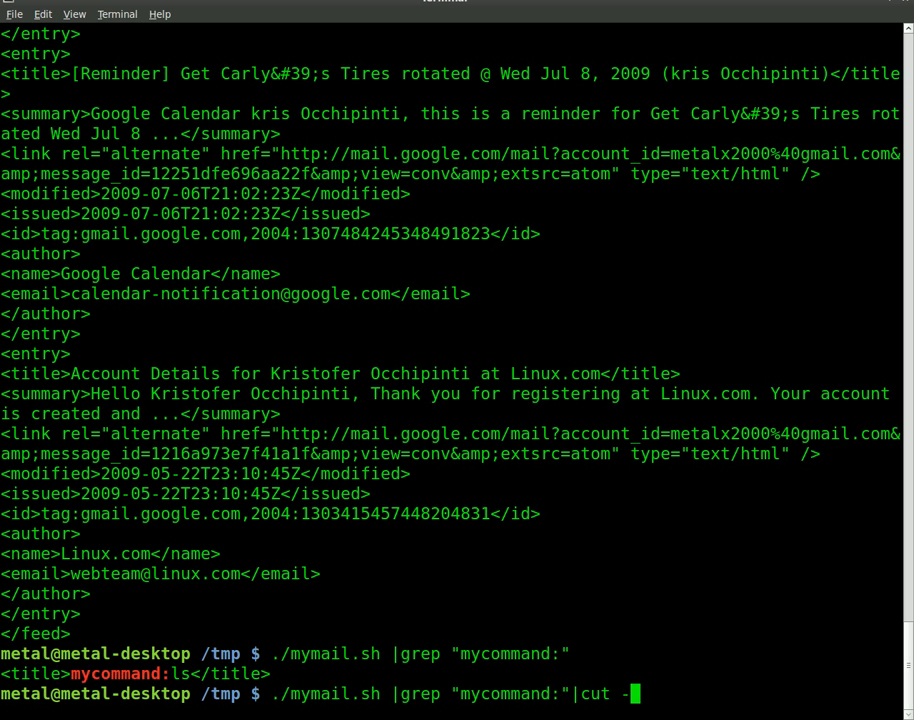
text(\)
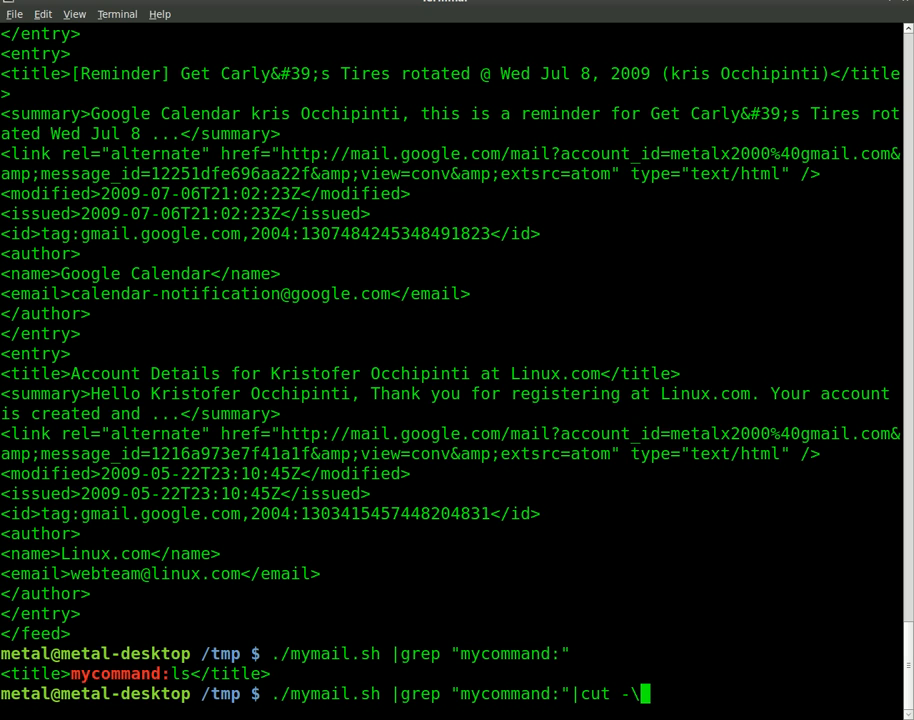
text(d\:)
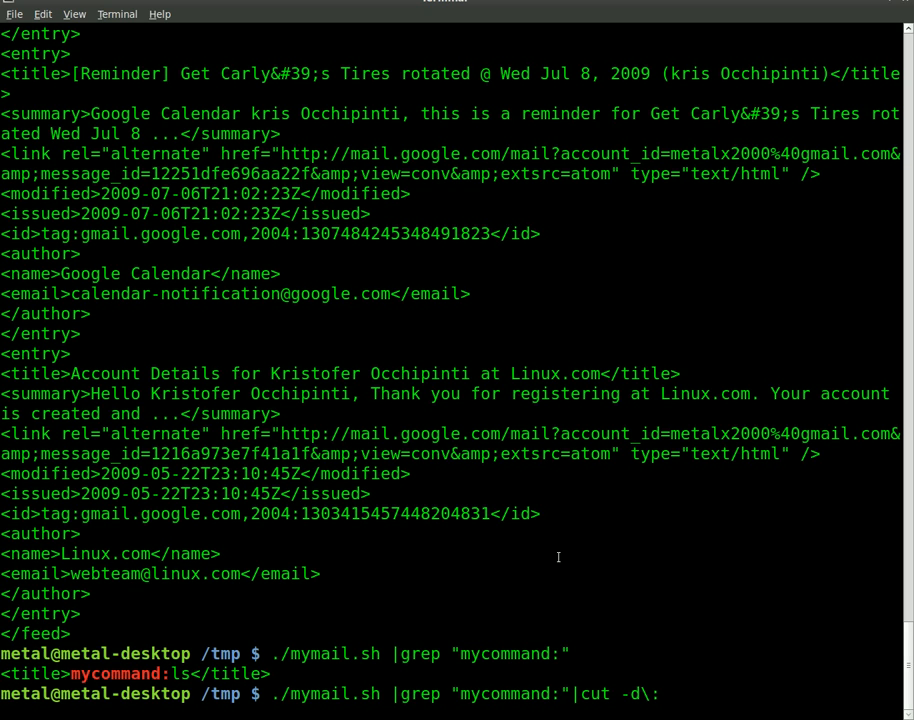
text(-f2)
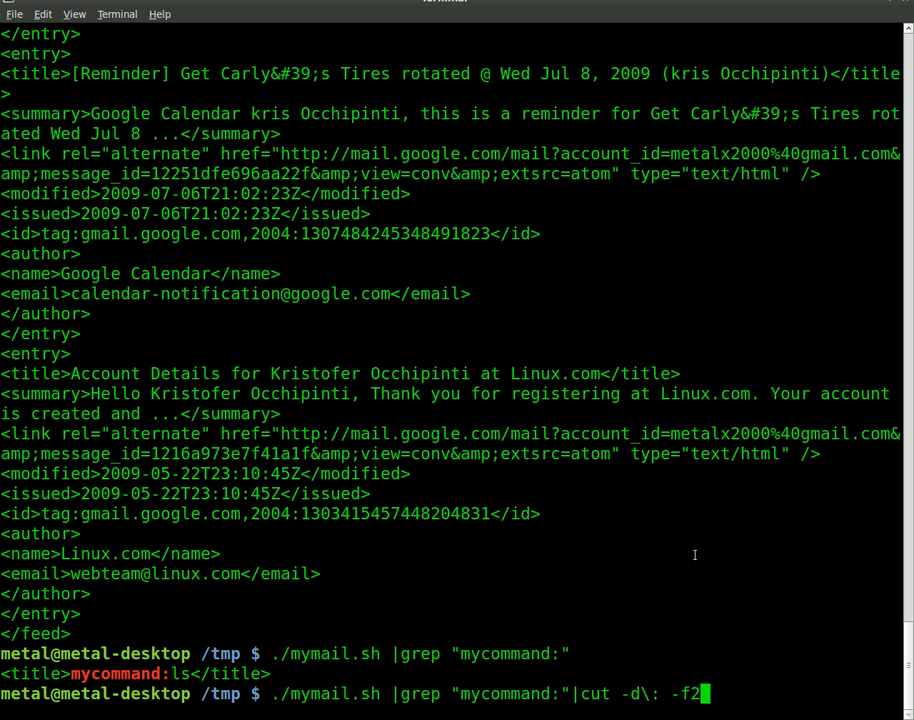
key(Return)
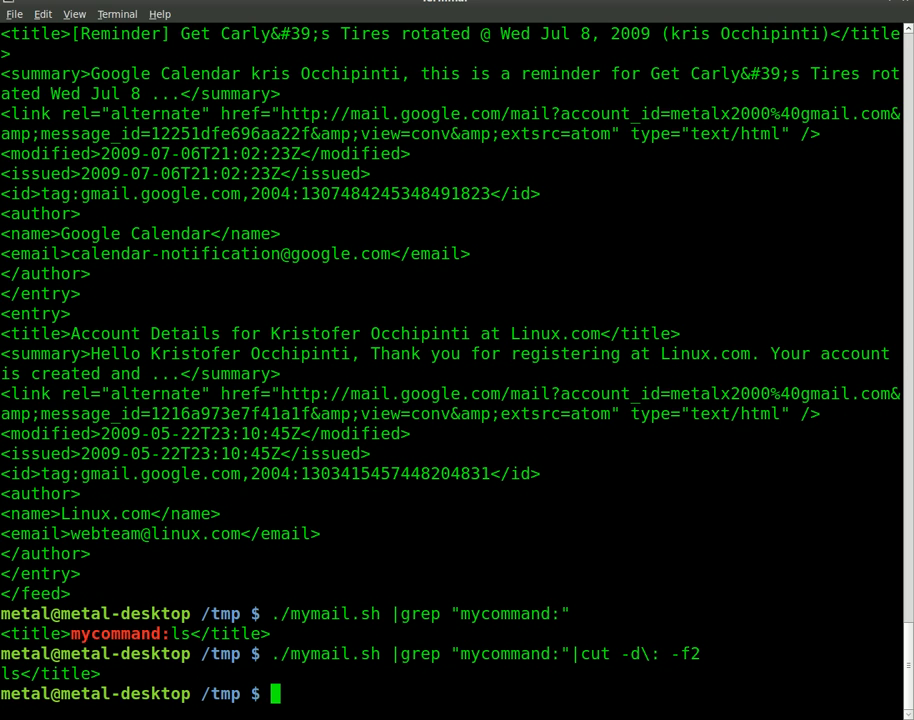
- Append a second cut -d\< -f1 to strip the closing title tag
text(./mymail.sh |grep "mycommand:"|cut -d\: -f2)
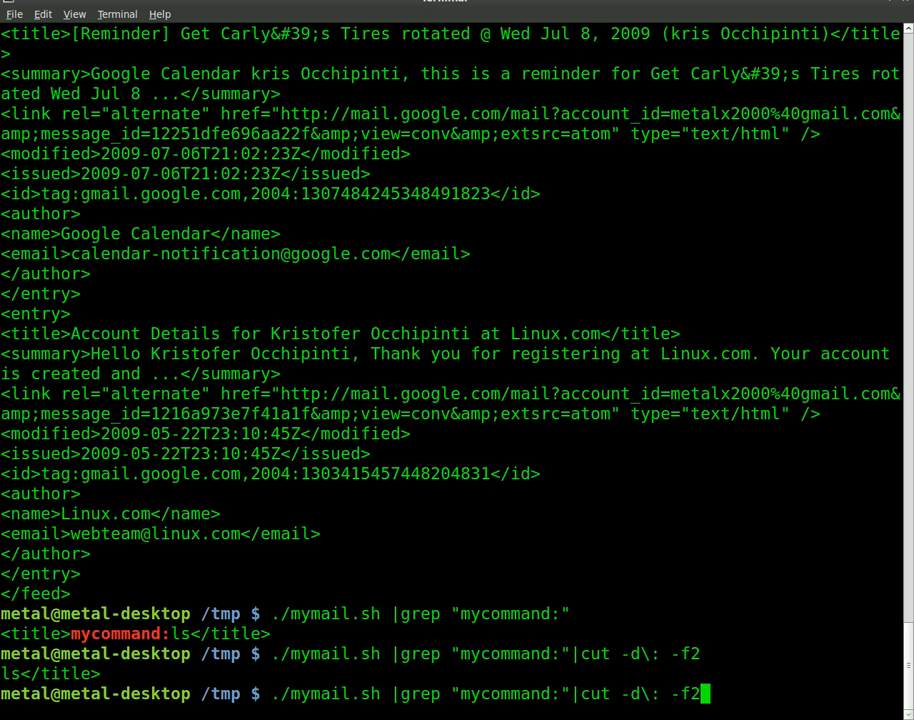
text(|cut)
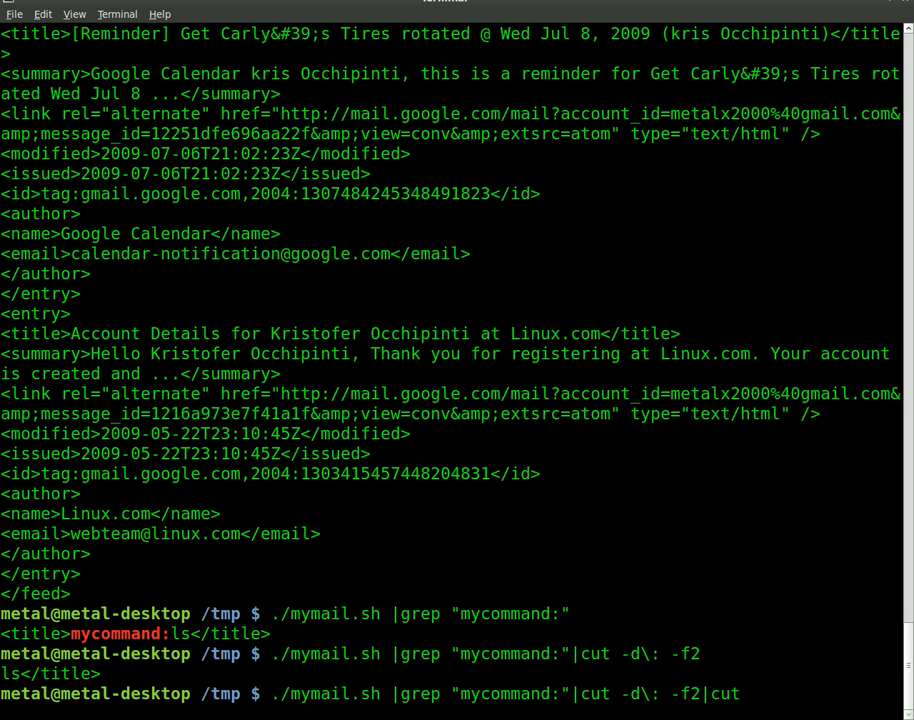
text(-d\)
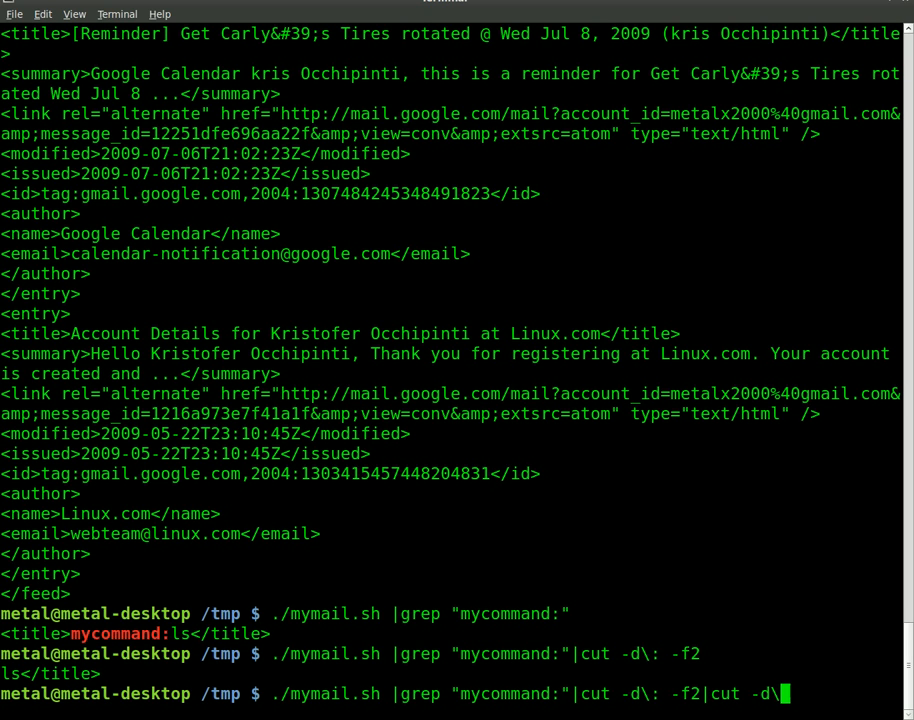
text(< -)
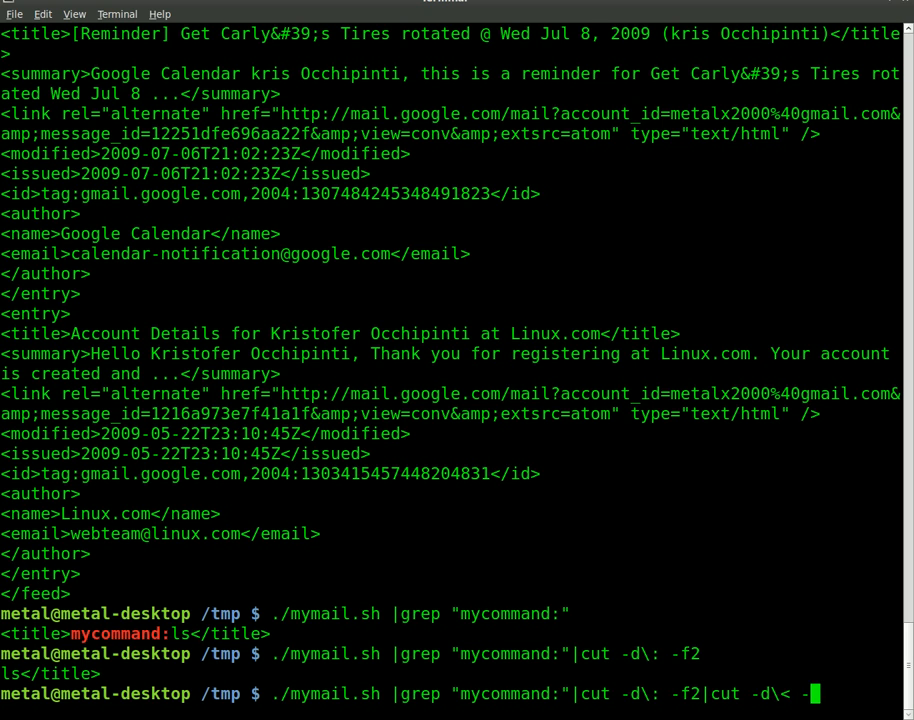
text(f1)
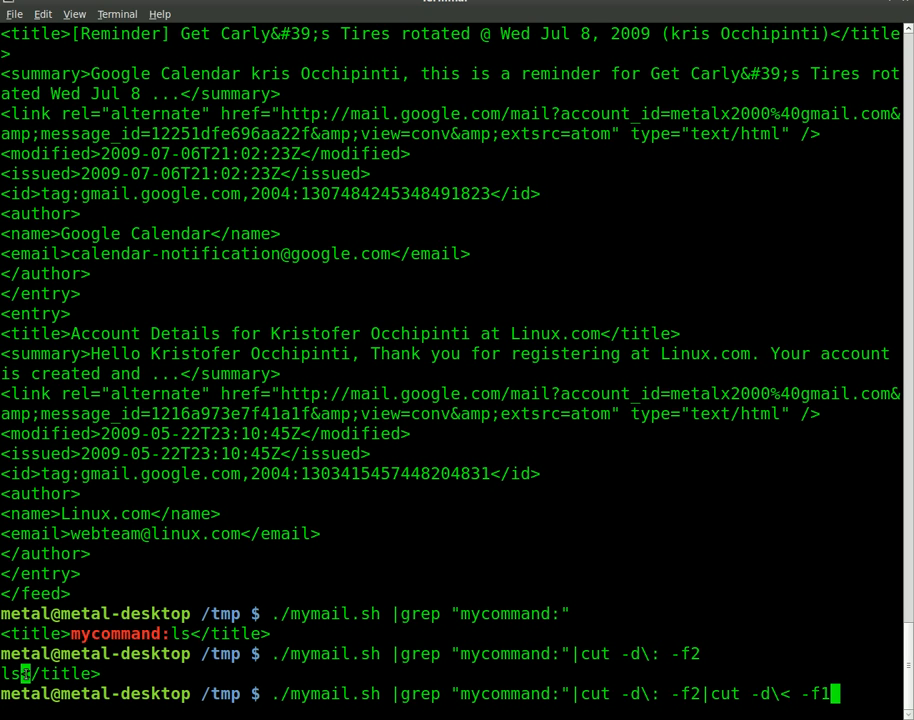
mouse_move(442, 502)
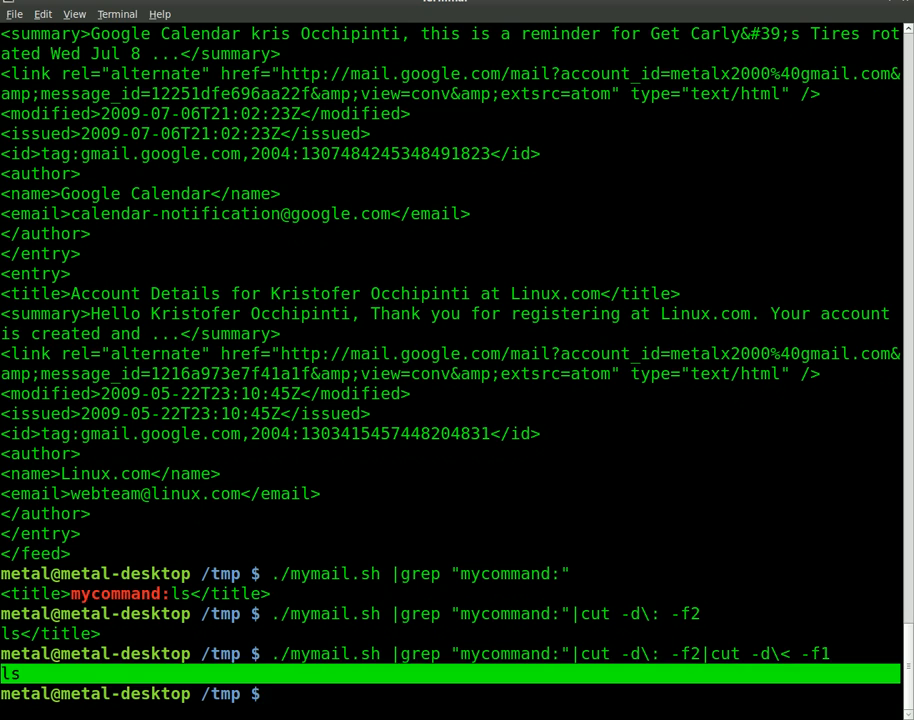
- Execute the extracted 'ls' by running the pipeline in backticks, listing /tmp files
key(Return)
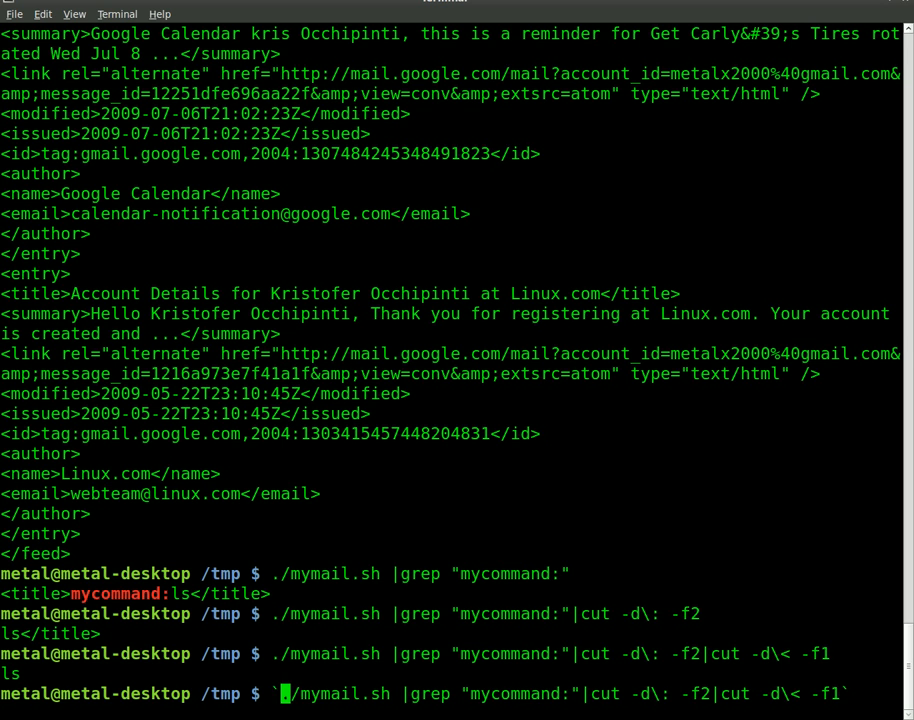
key(Return)
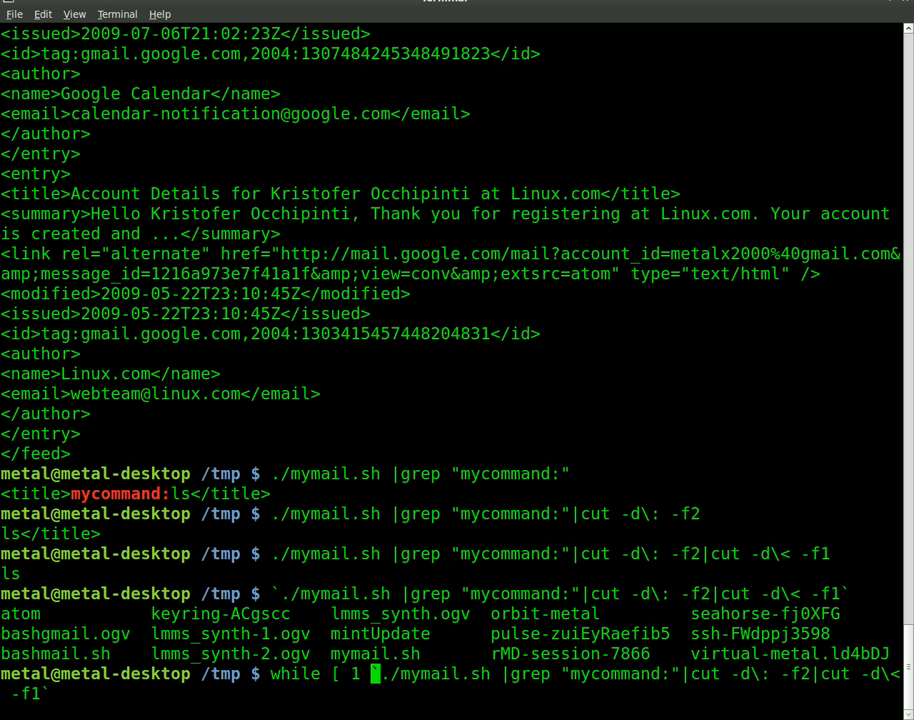
- Wrap the backticked command in 'while [ 1 ];do sleep 1m; ...;done' and start it
text(];)
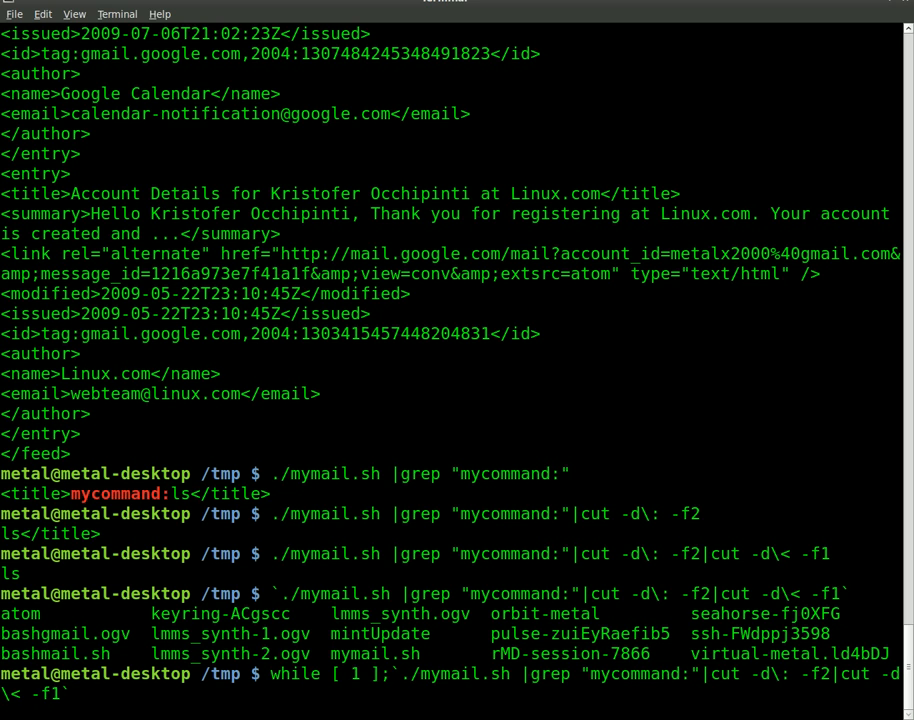
text(do)
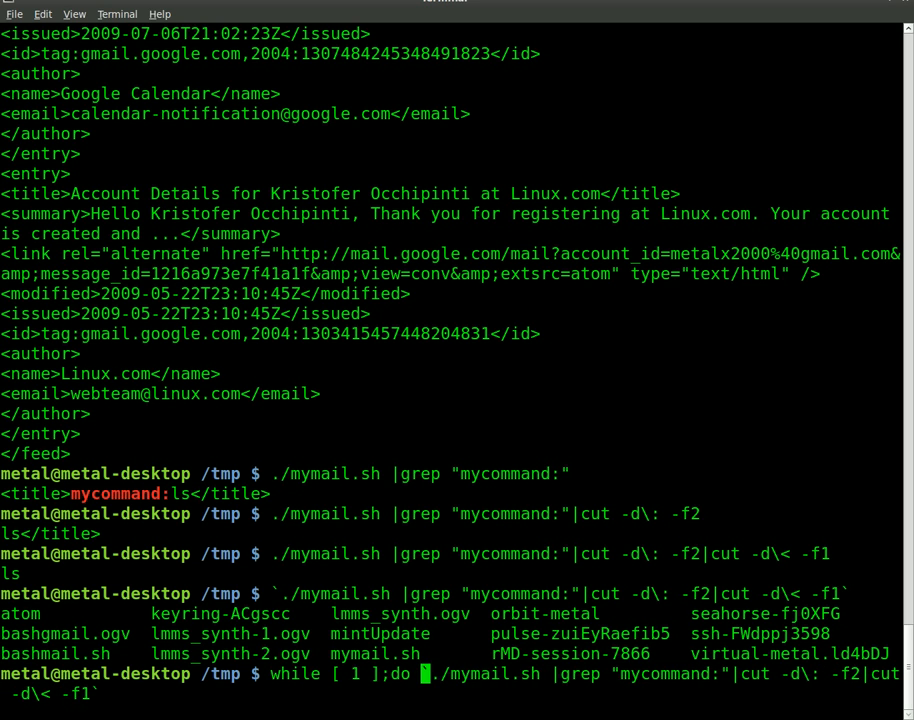
text(sleep)
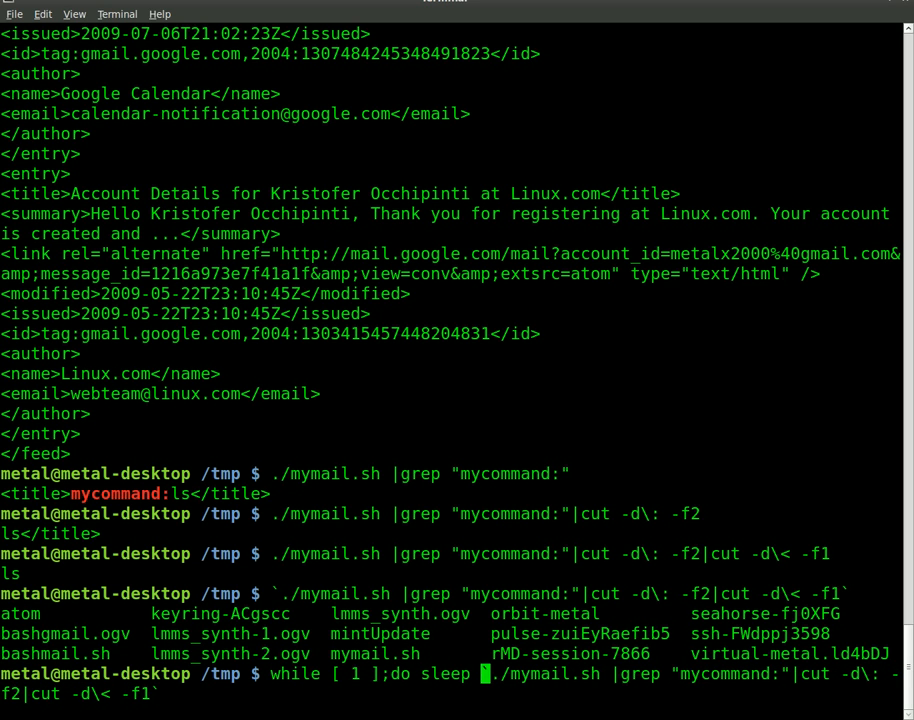
text(1m)
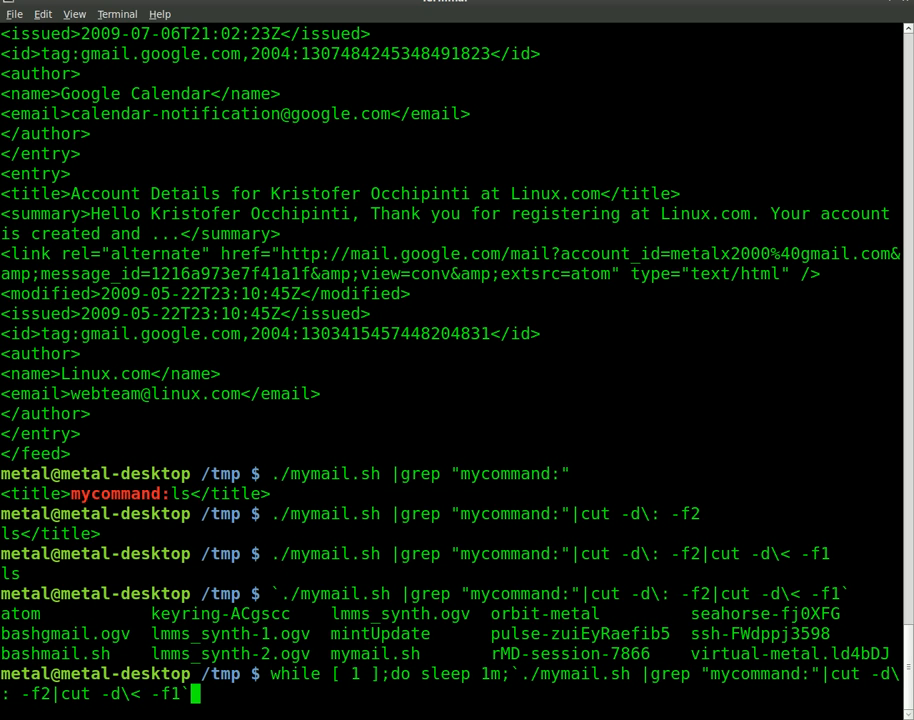
text(;done)
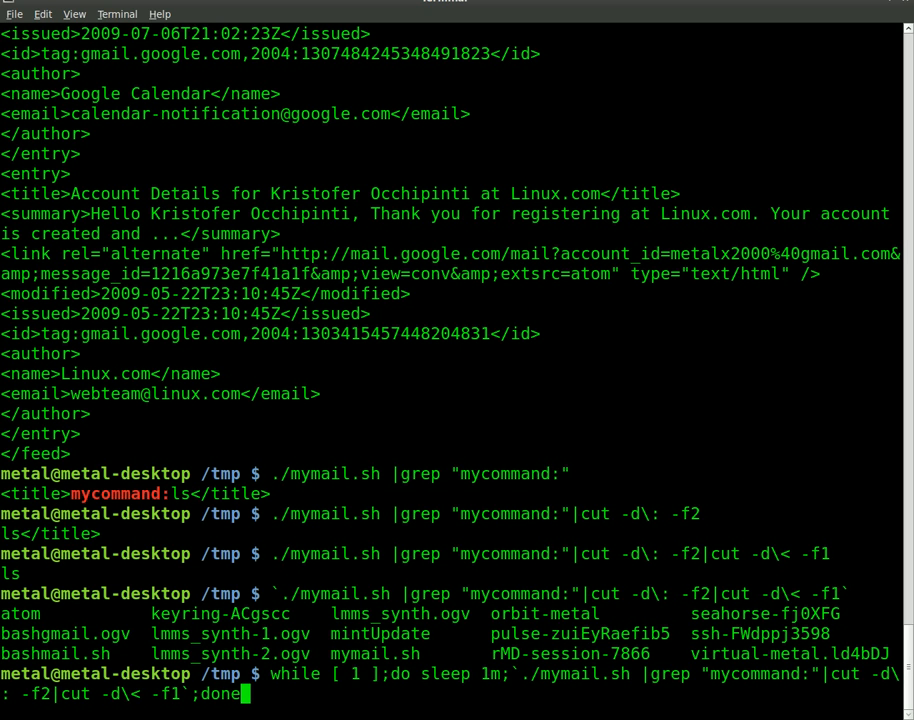
key(Return)
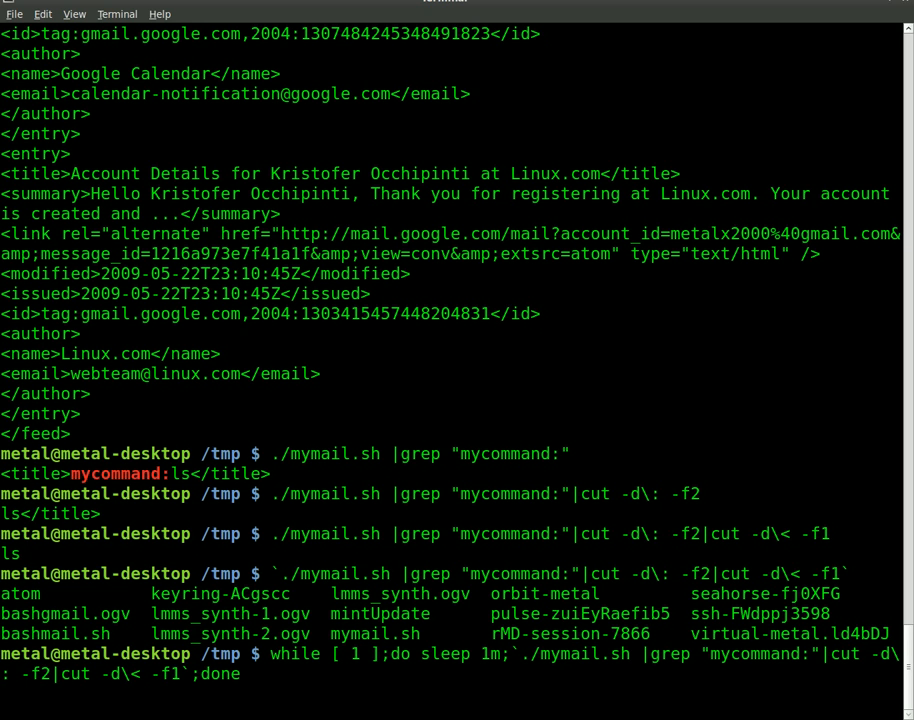
key(Return)
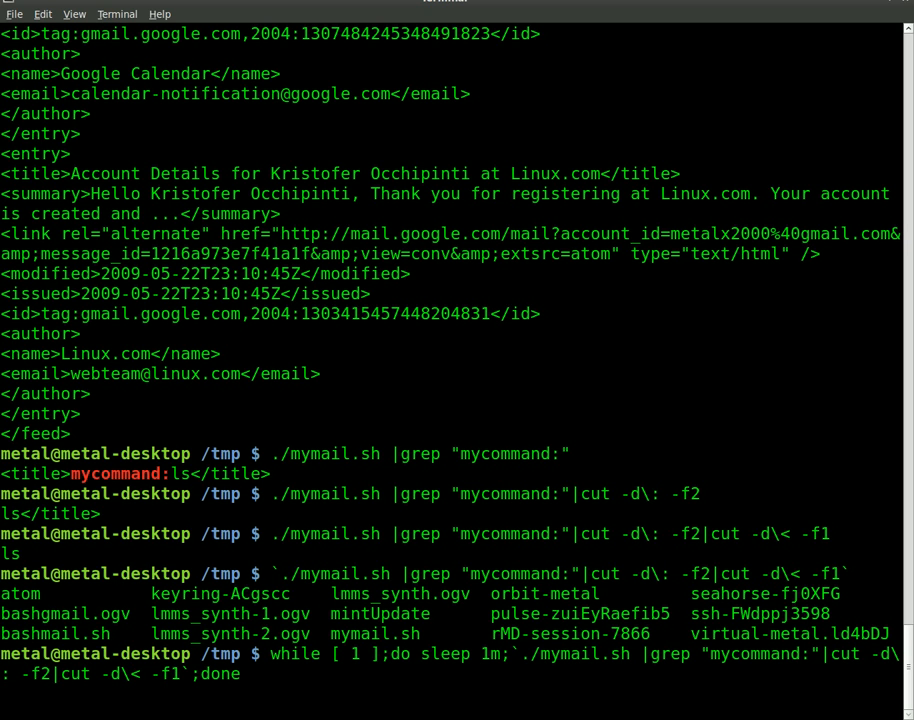
key(Return)
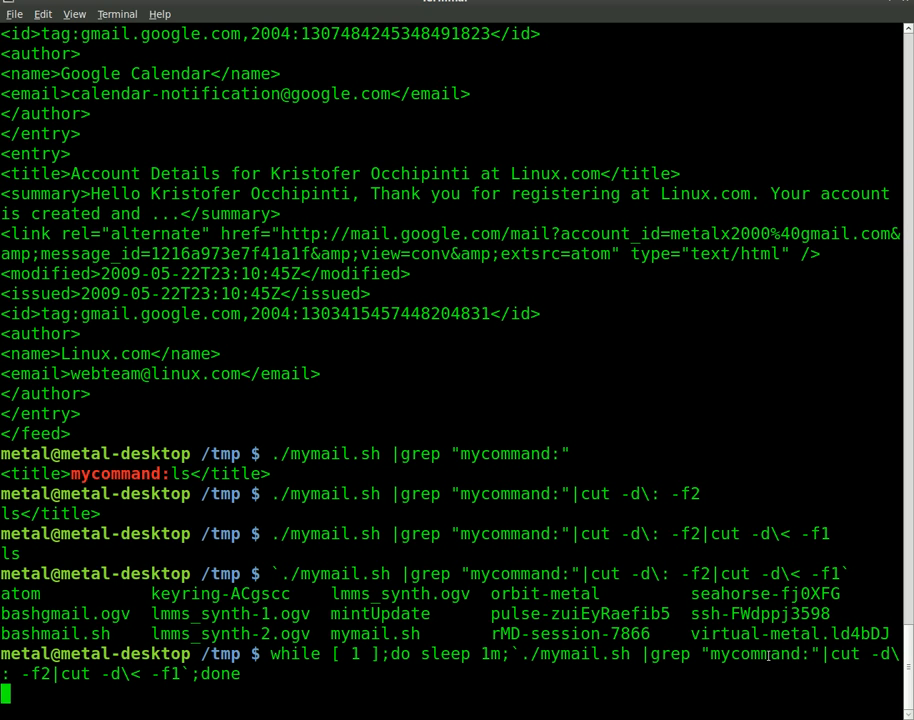
double_click(760, 654)
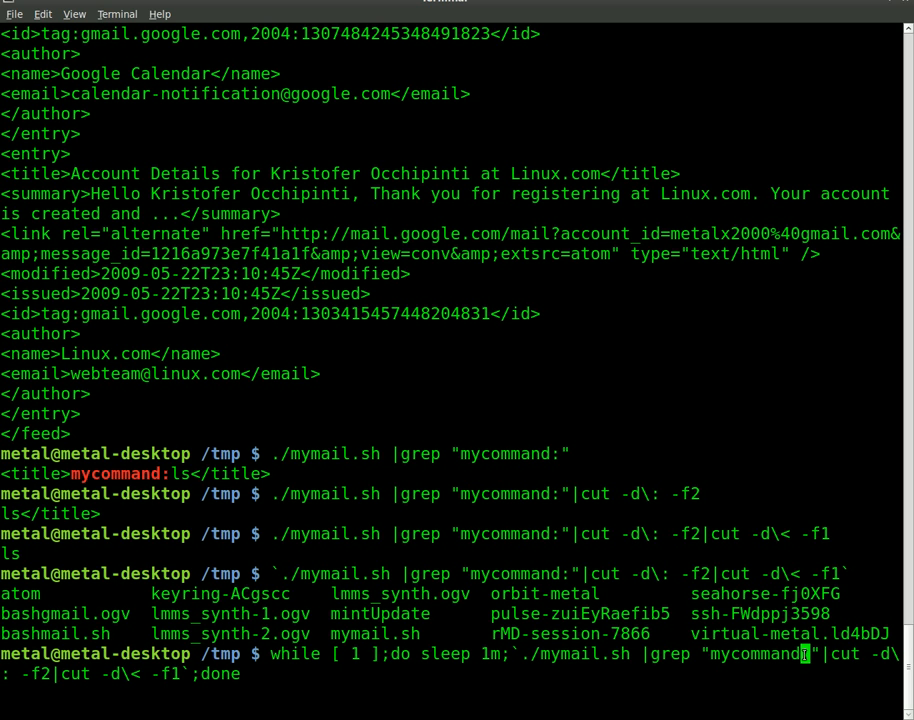
key(Return)
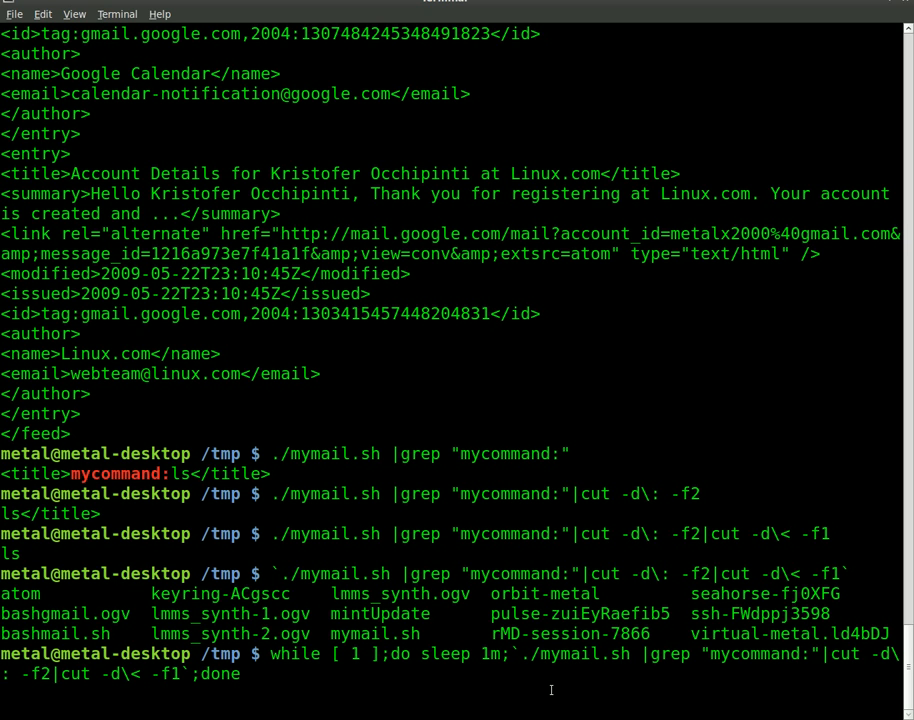
key(Return)
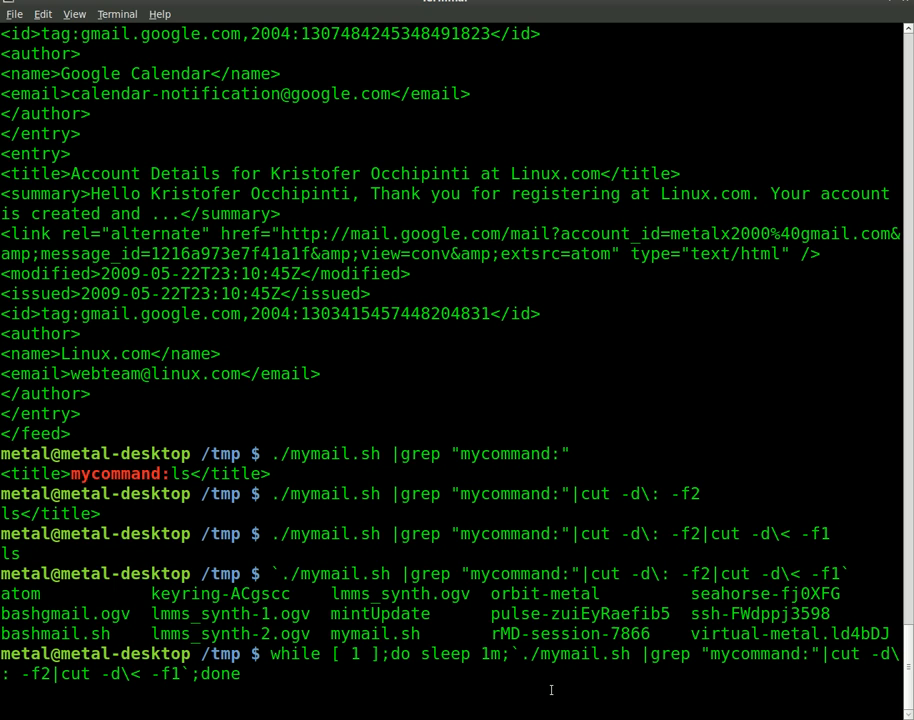
key(Return)
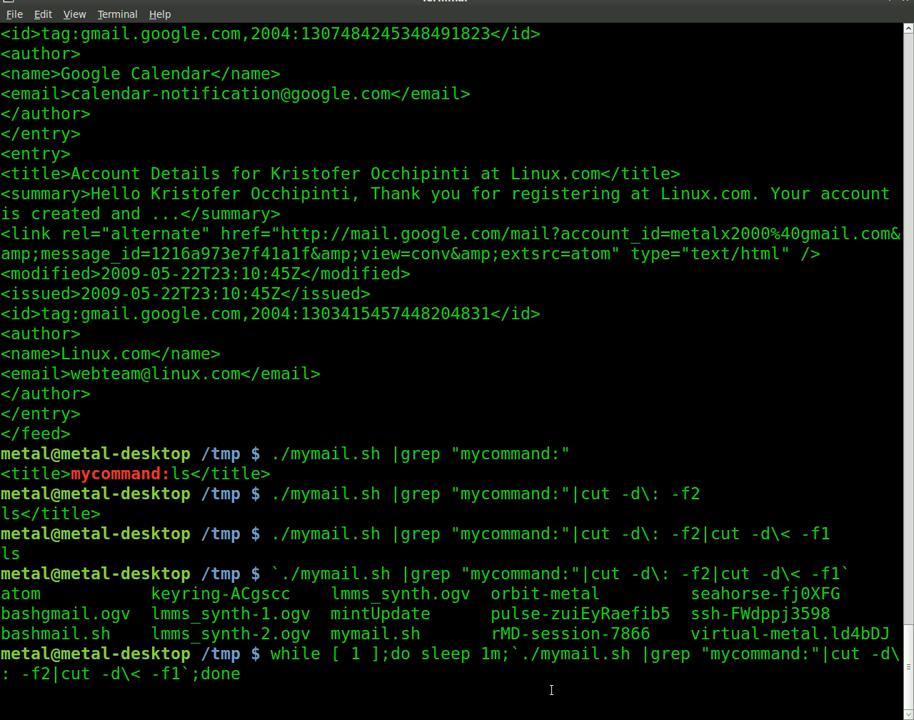
key(Return)
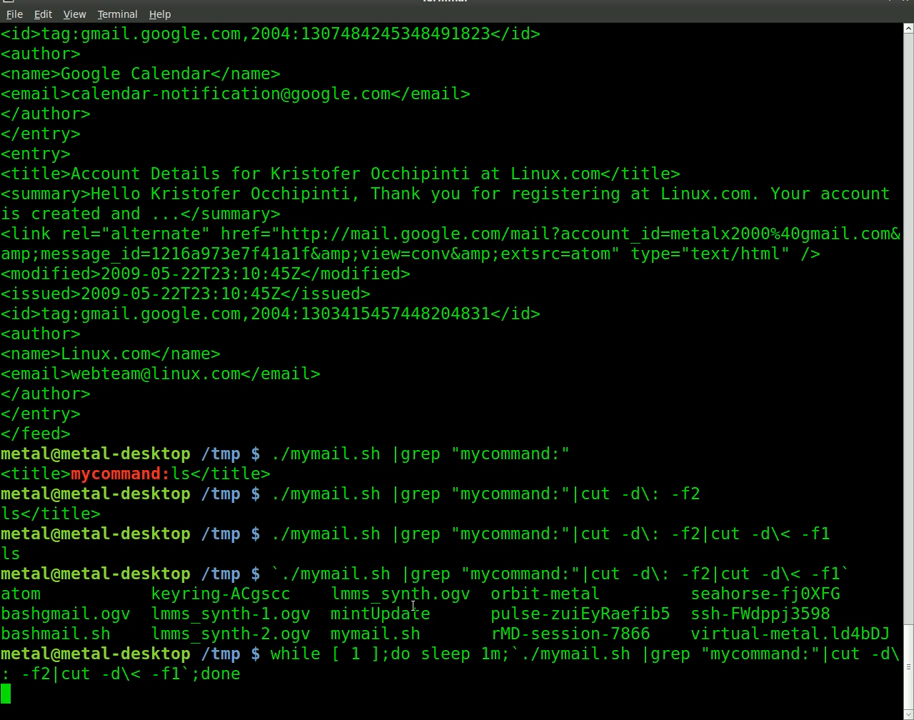